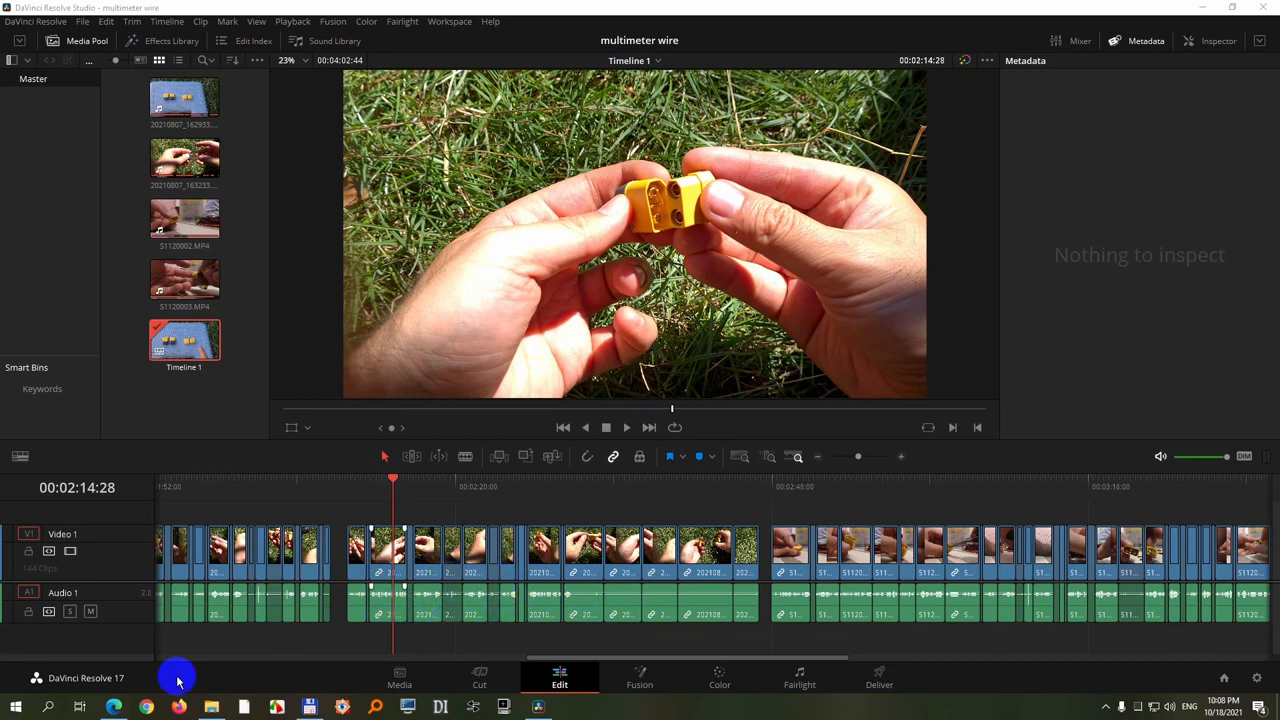
mouse_move(476, 638)
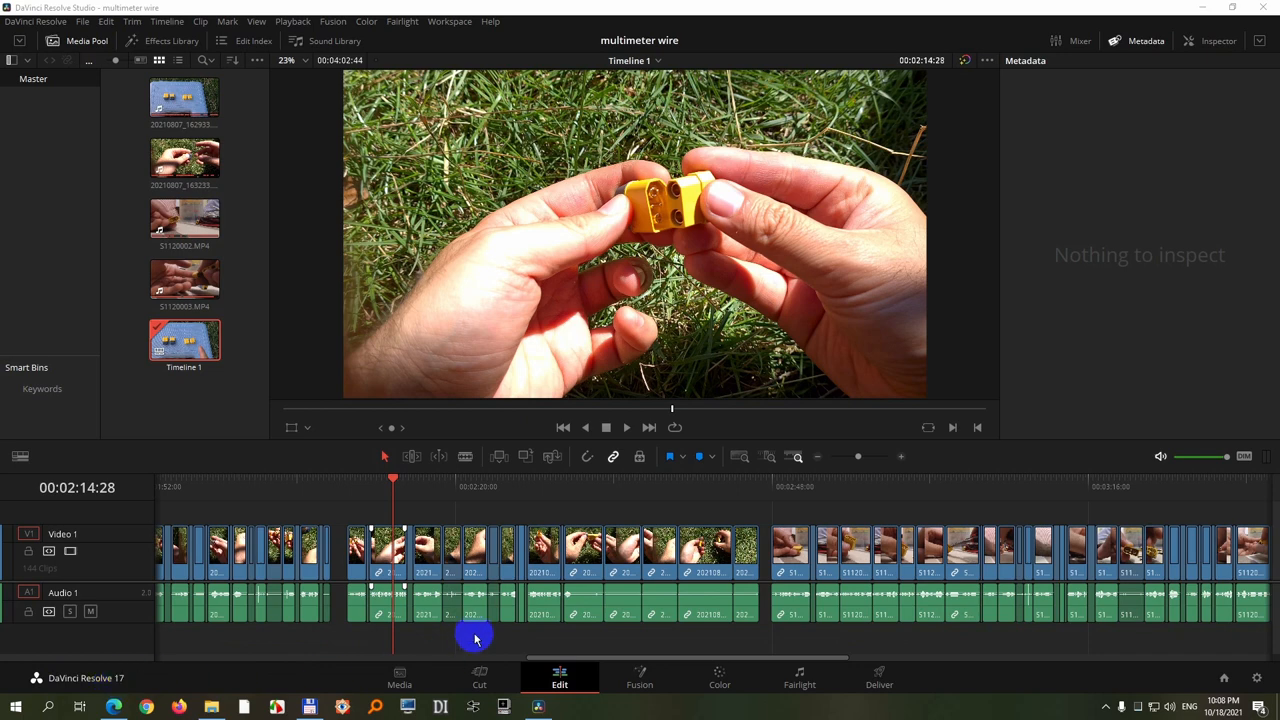
Select the middle run of timeline clips that will receive the equalizer.
left_click(424, 598)
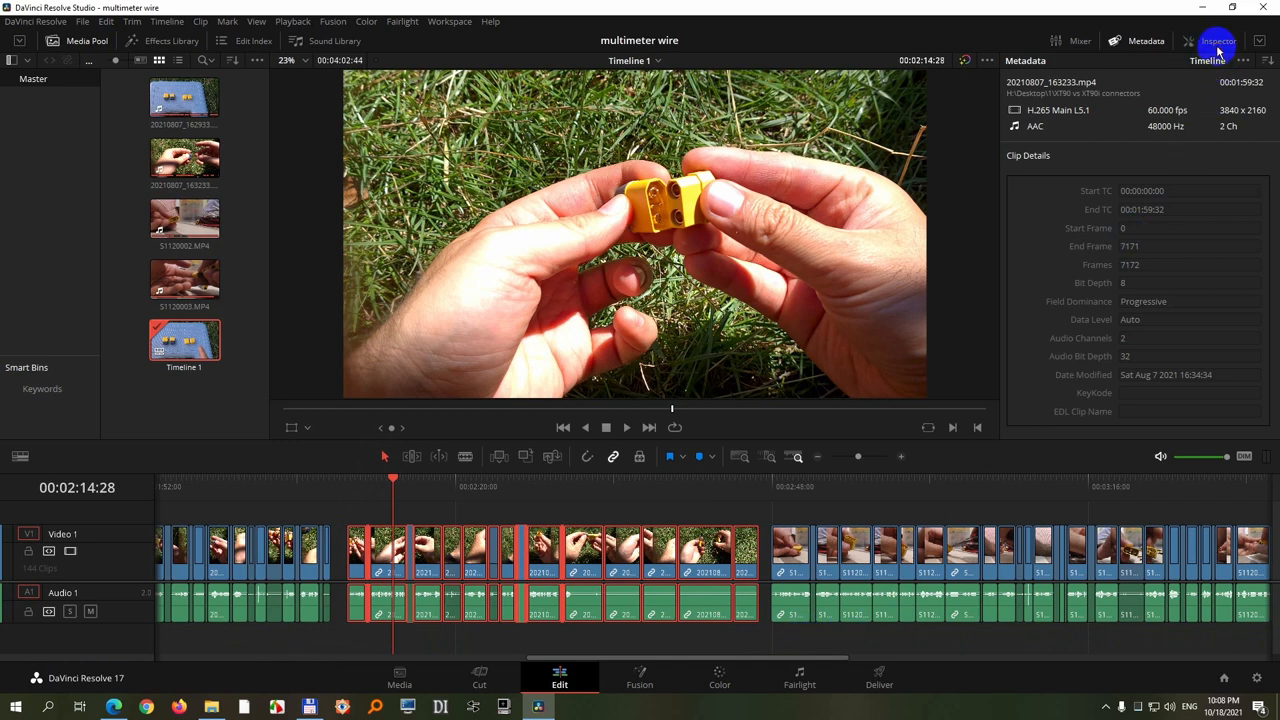
Show the Inspector's Audio settings for the selected clips.
left_click(1218, 40)
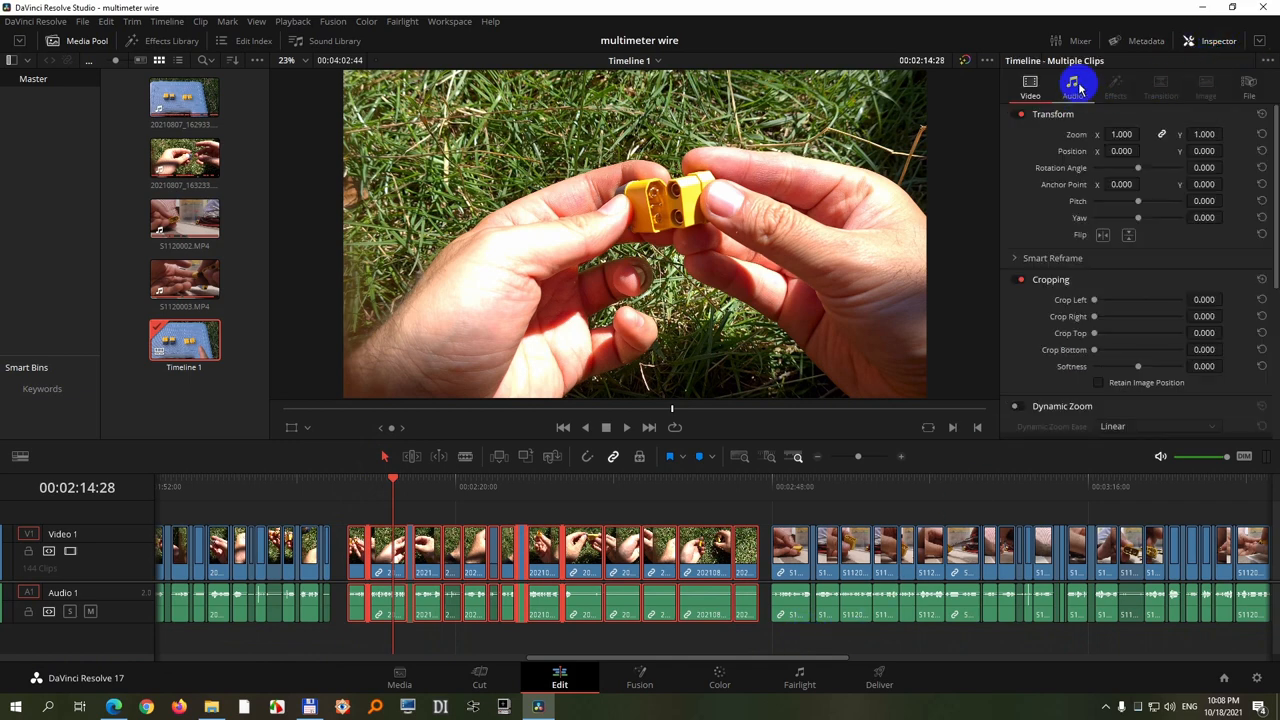
left_click(1072, 84)
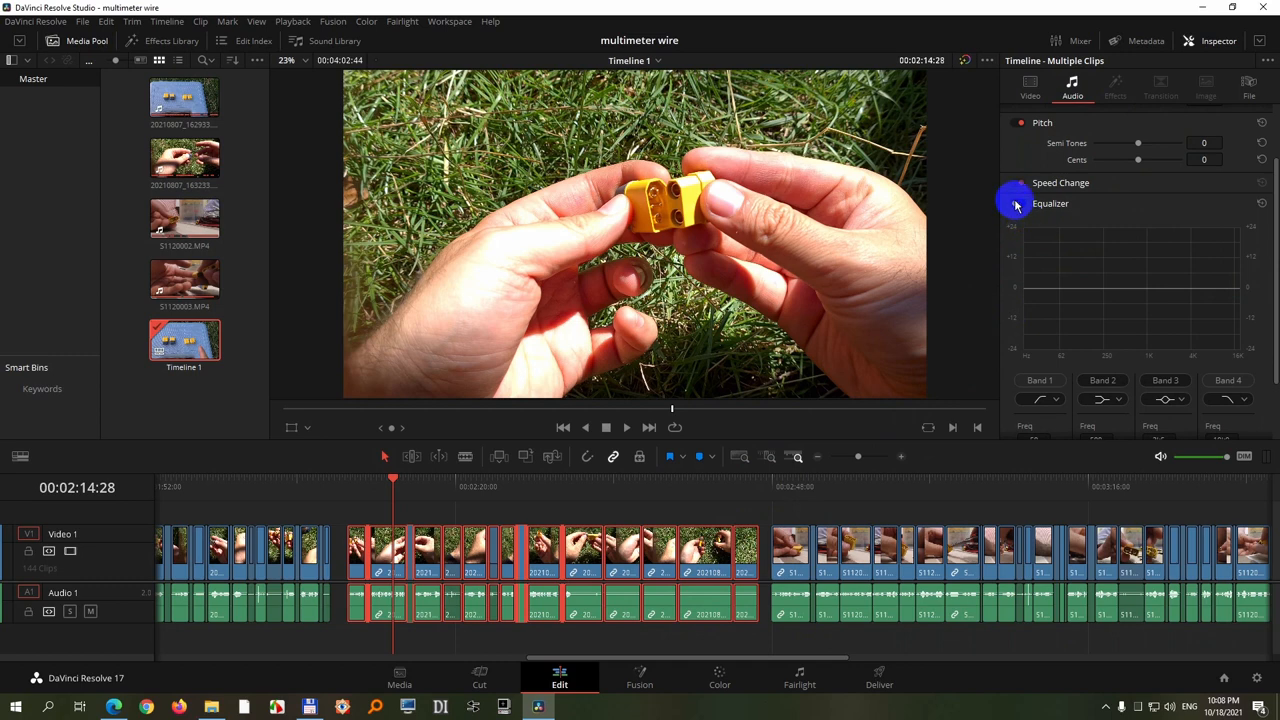
Switch on the Equalizer for the clips and activate Band 4.
left_click(1020, 204)
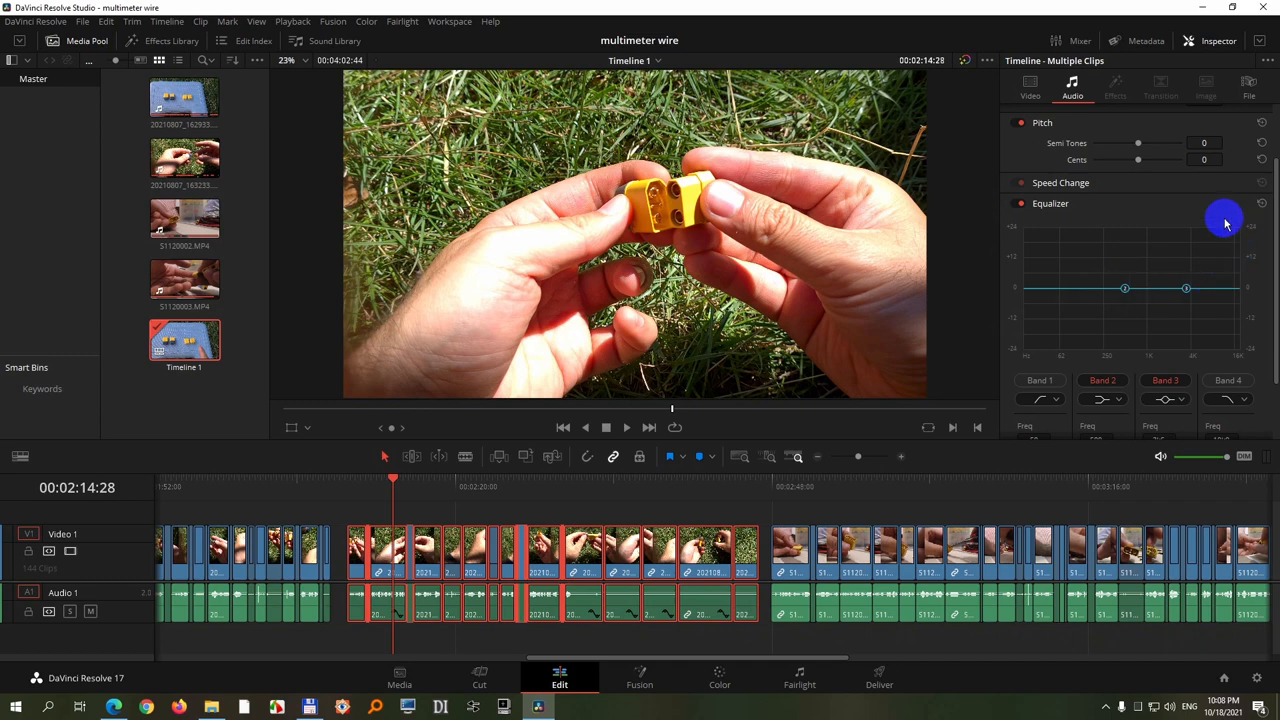
mouse_move(1268, 284)
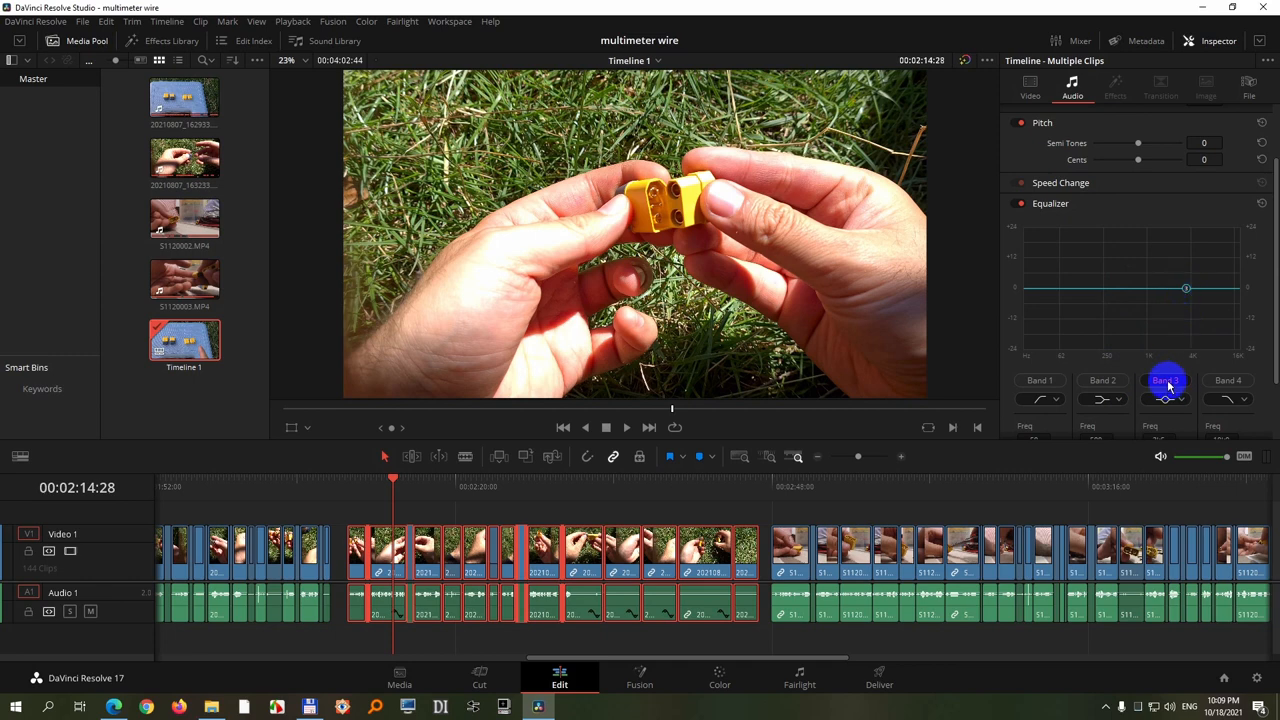
left_click(1228, 380)
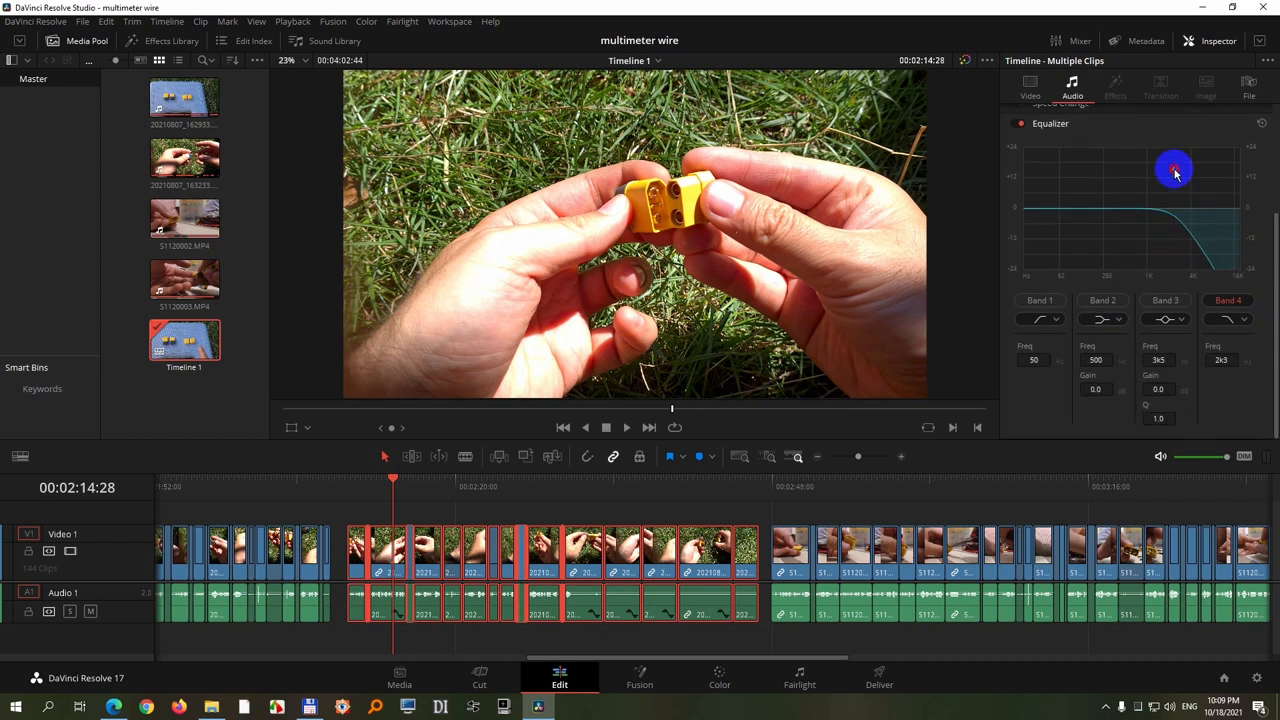
Lower Band 4's cutoff to about 1 kHz so more high end is cut.
left_click_drag(1174, 170, 1176, 172)
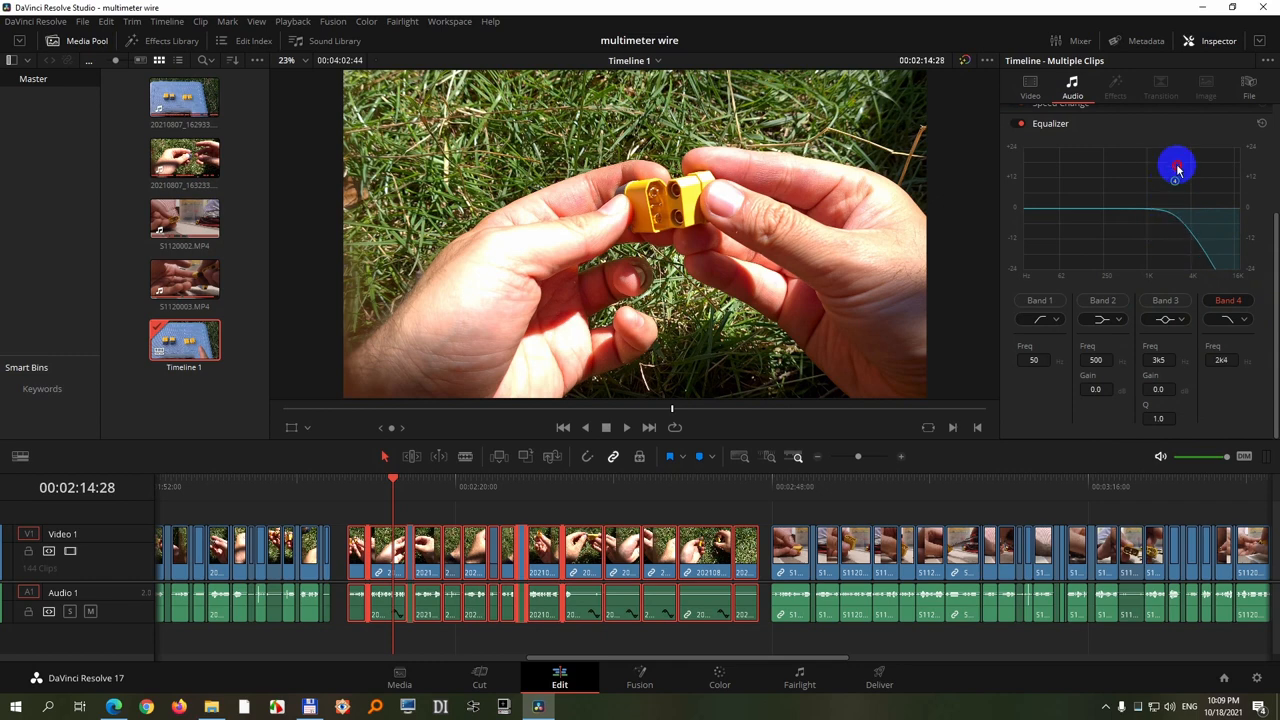
left_click_drag(1176, 168, 1158, 188)
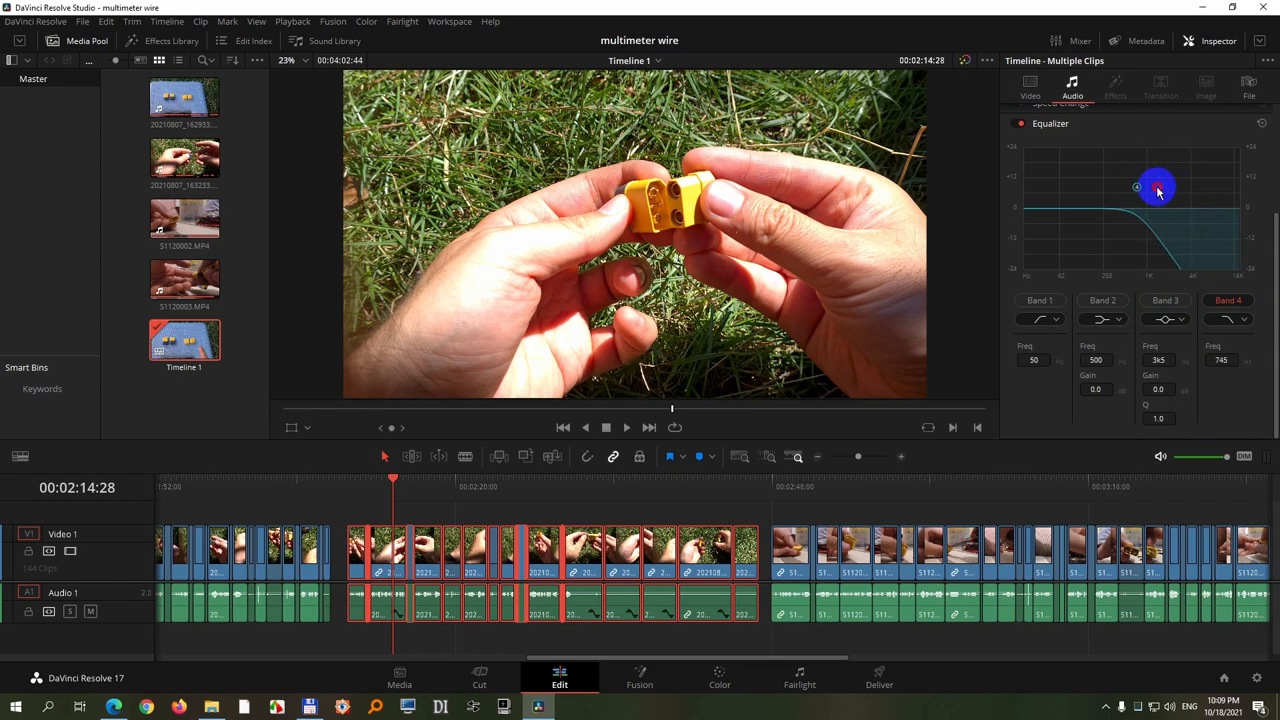
left_click_drag(1156, 188, 1150, 222)
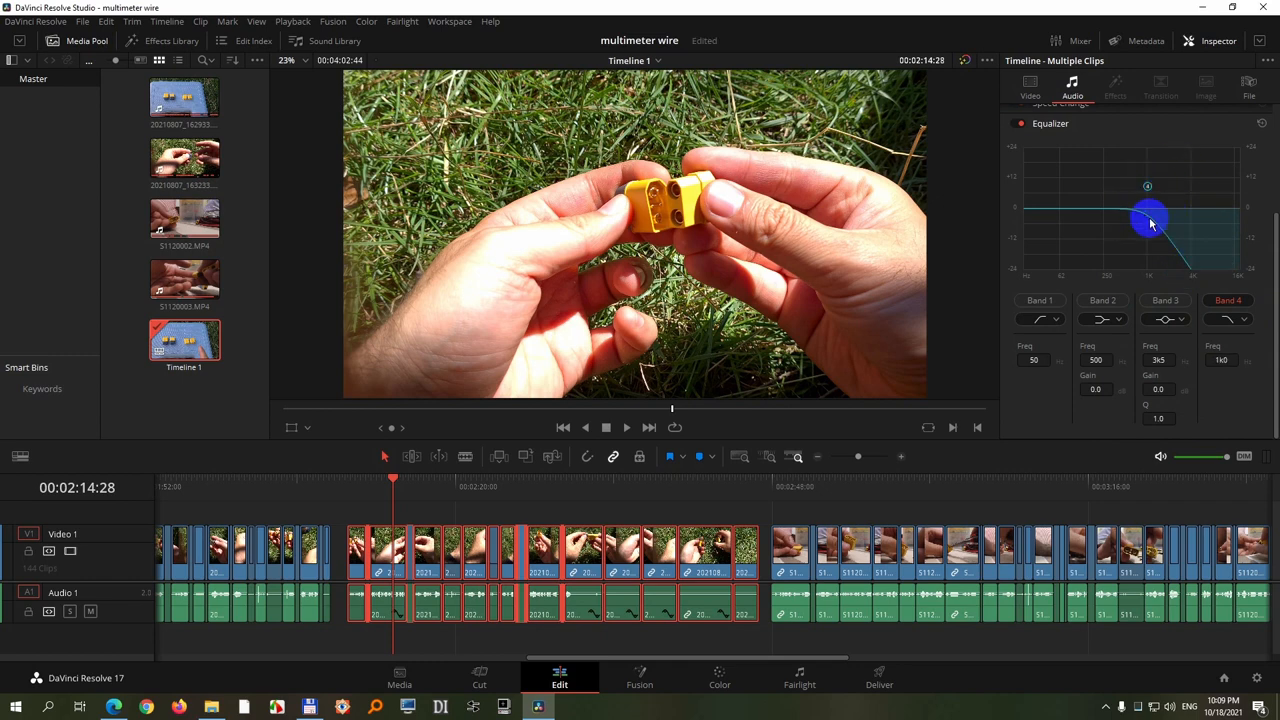
left_click_drag(1150, 220, 1236, 302)
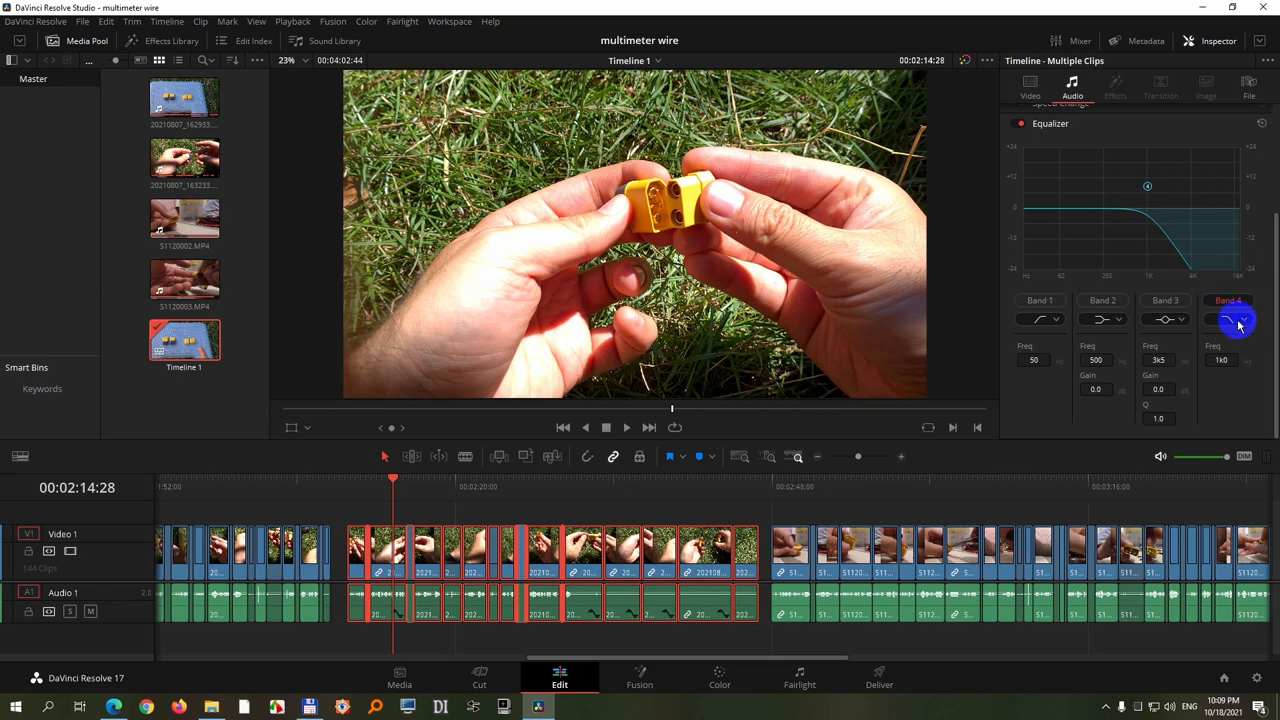
Make Band 4 a High Shelf and raise it to a +24 dB treble boost.
left_click(1236, 318)
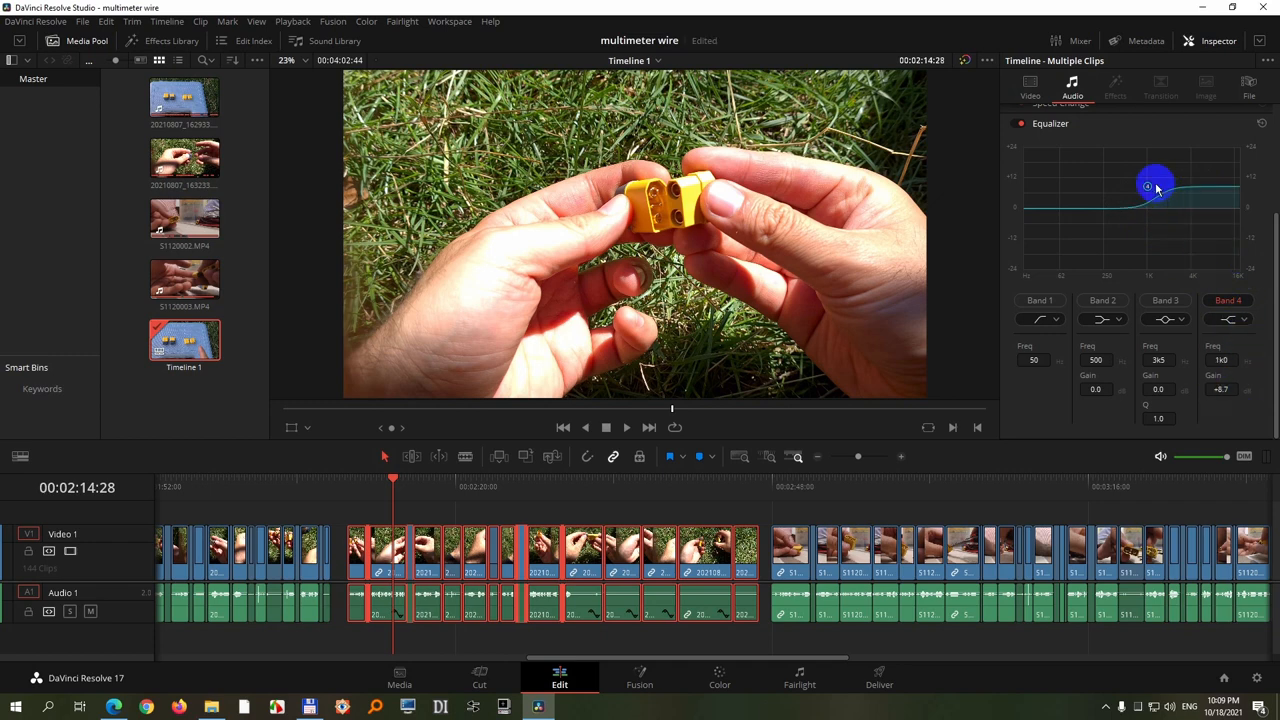
left_click_drag(1156, 188, 1148, 256)
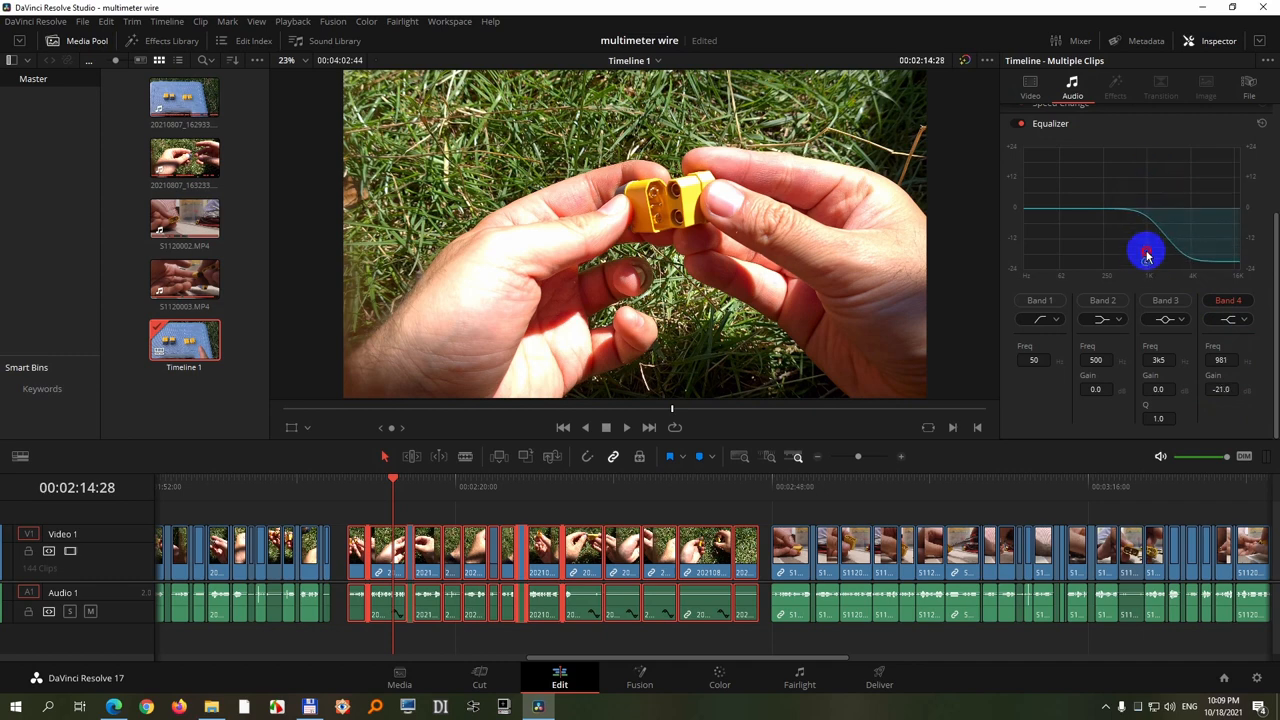
left_click_drag(1148, 252, 1150, 192)
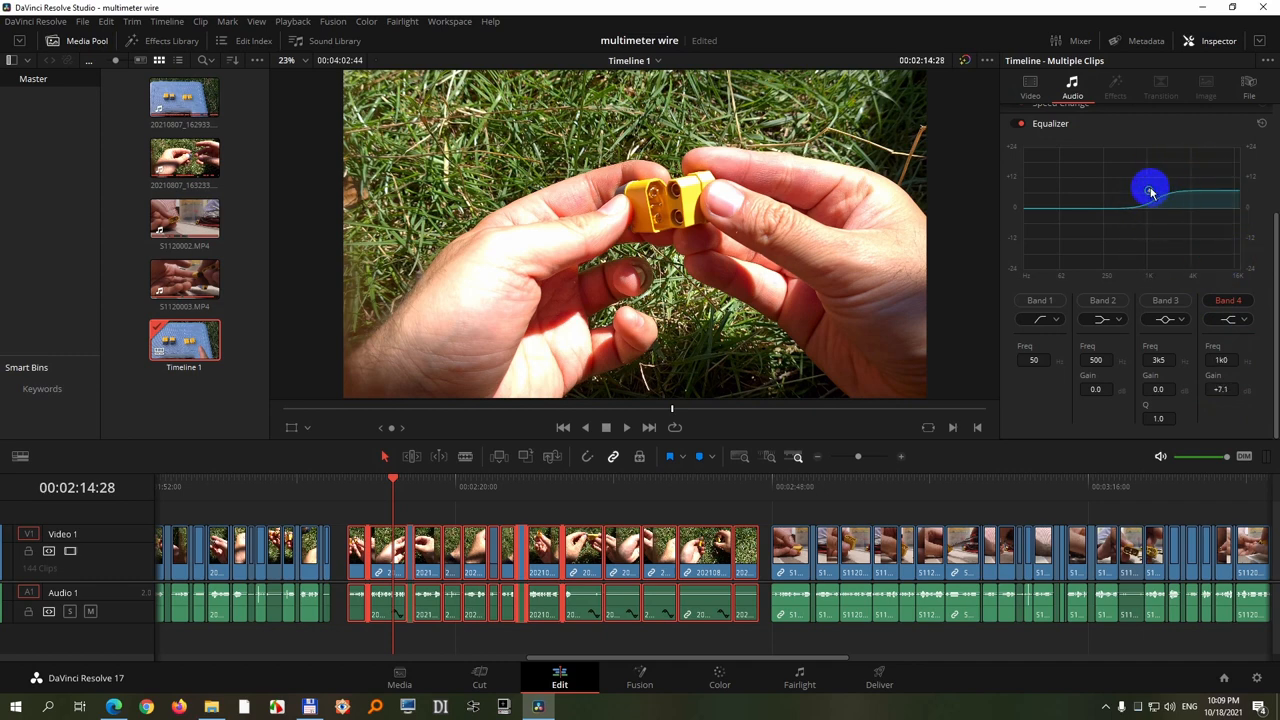
left_click_drag(1152, 192, 1132, 144)
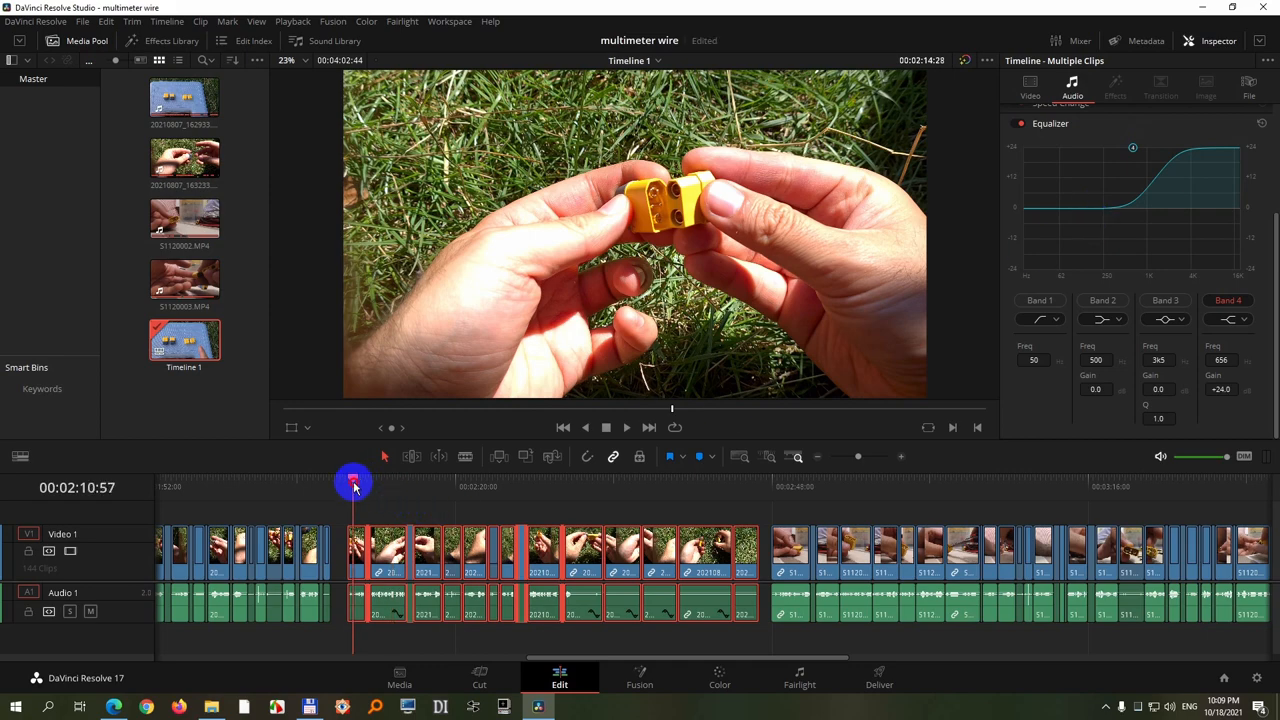
Audition playback while pulling the high shelf into a deep treble cut, then back to a boost.
left_click(606, 428)
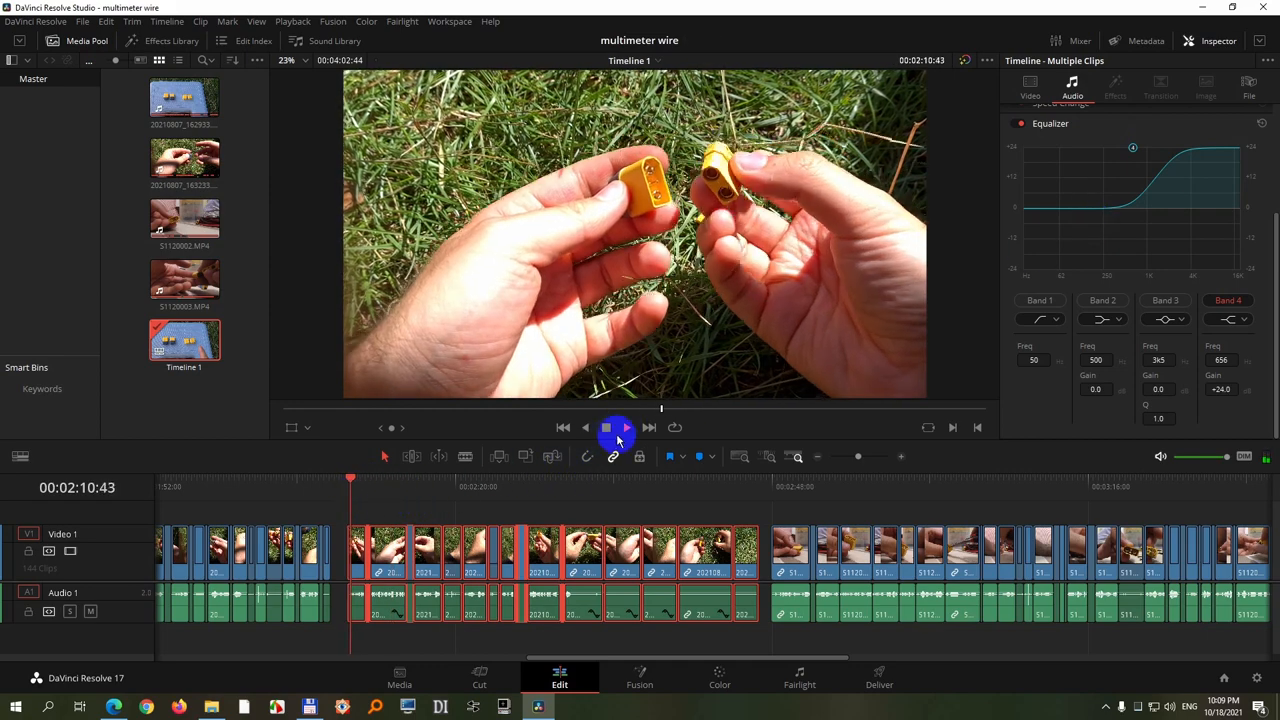
left_click(608, 428)
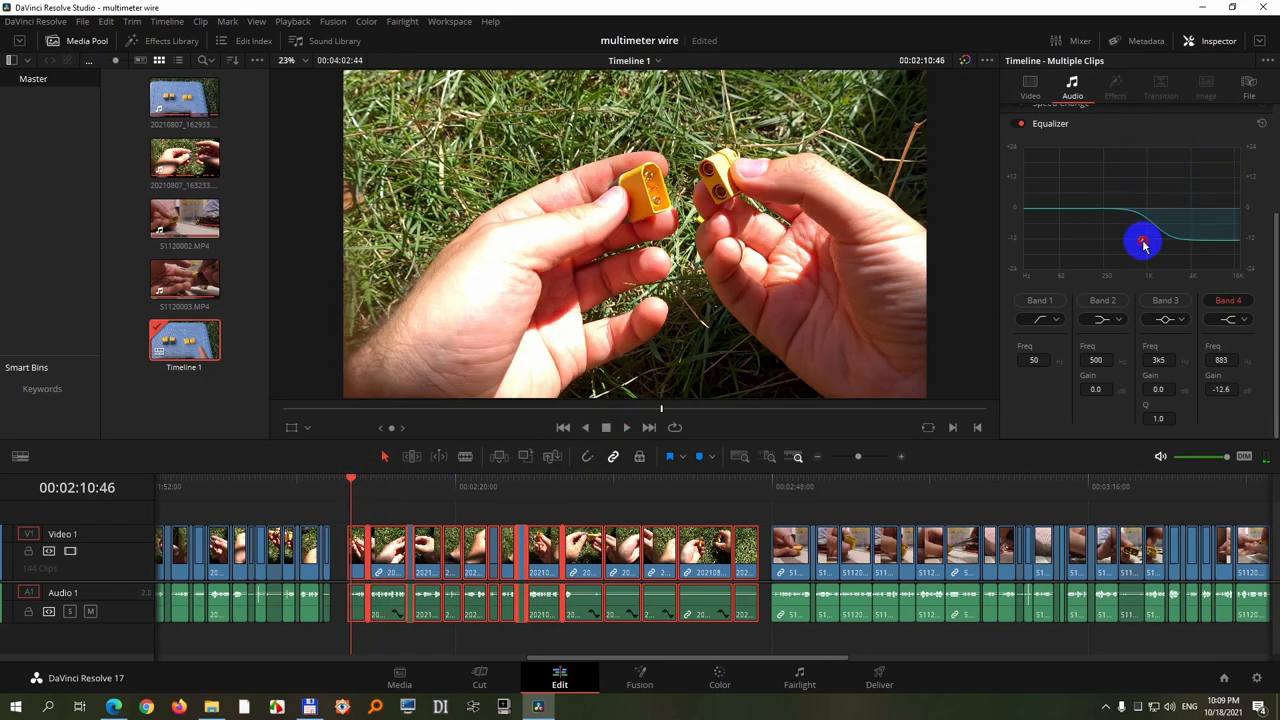
left_click_drag(1144, 244, 1144, 258)
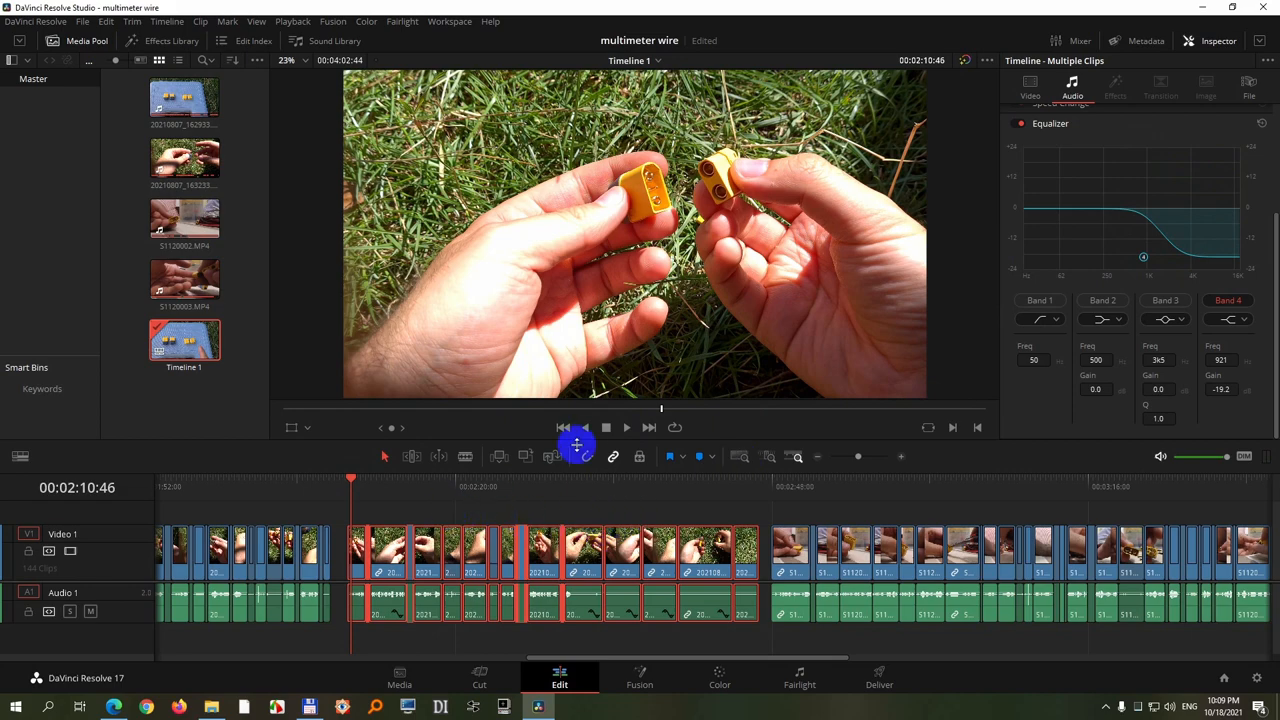
left_click(606, 428)
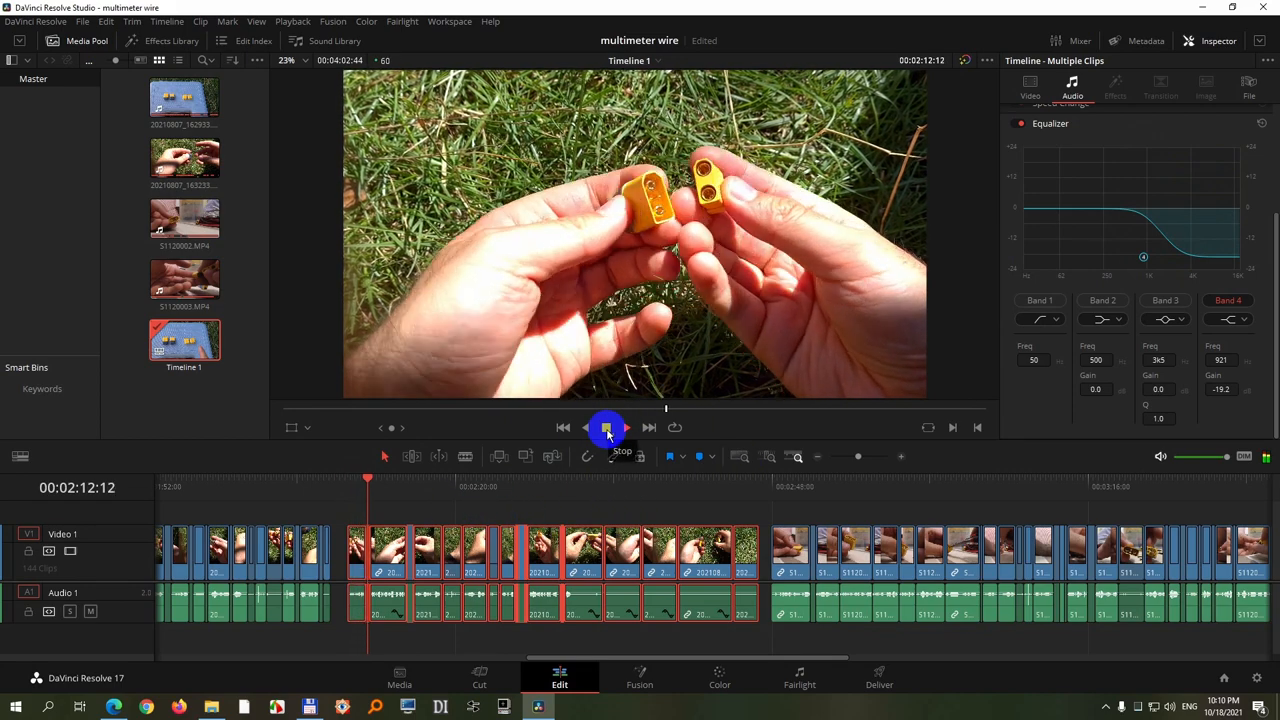
left_click(608, 428)
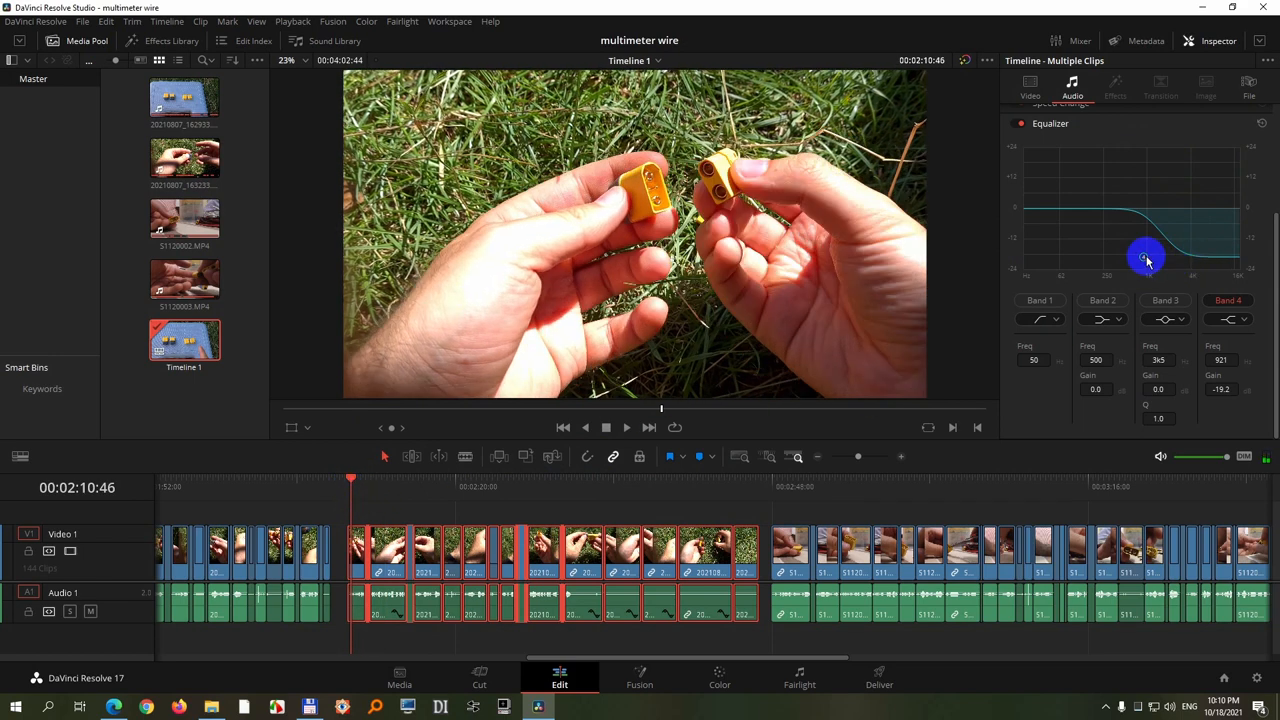
left_click_drag(1144, 258, 1144, 192)
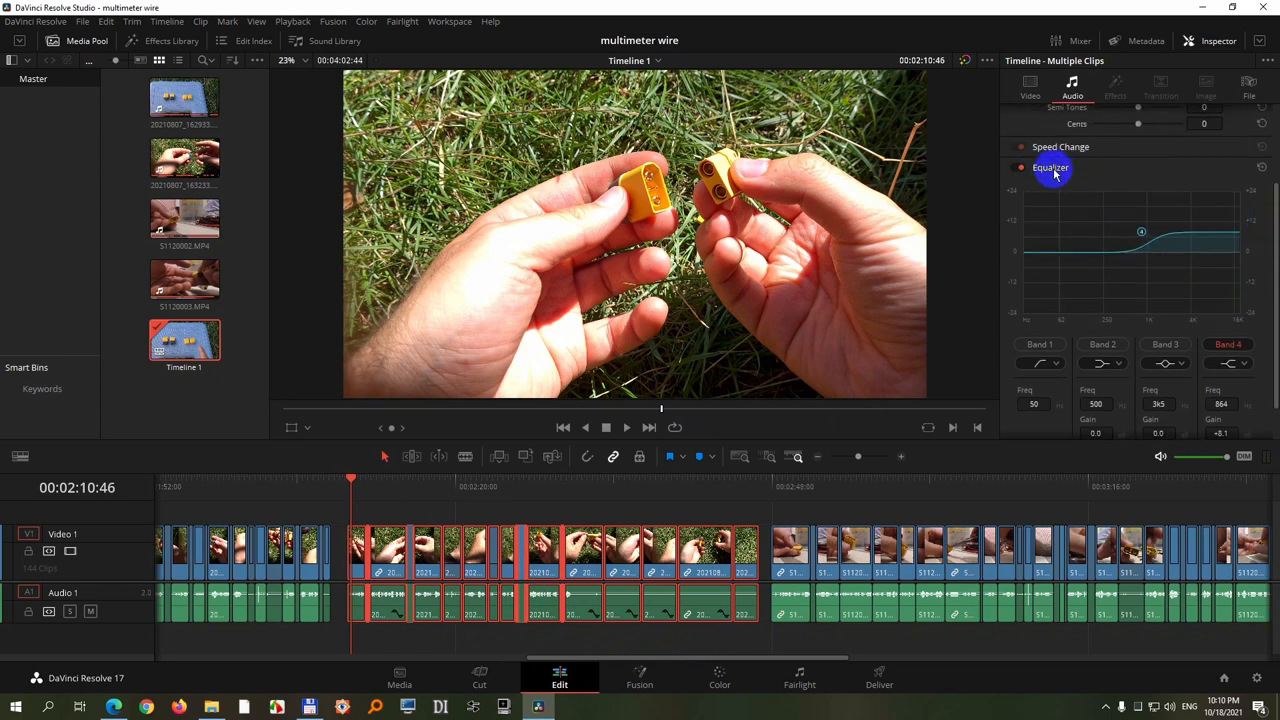
mouse_move(1260, 166)
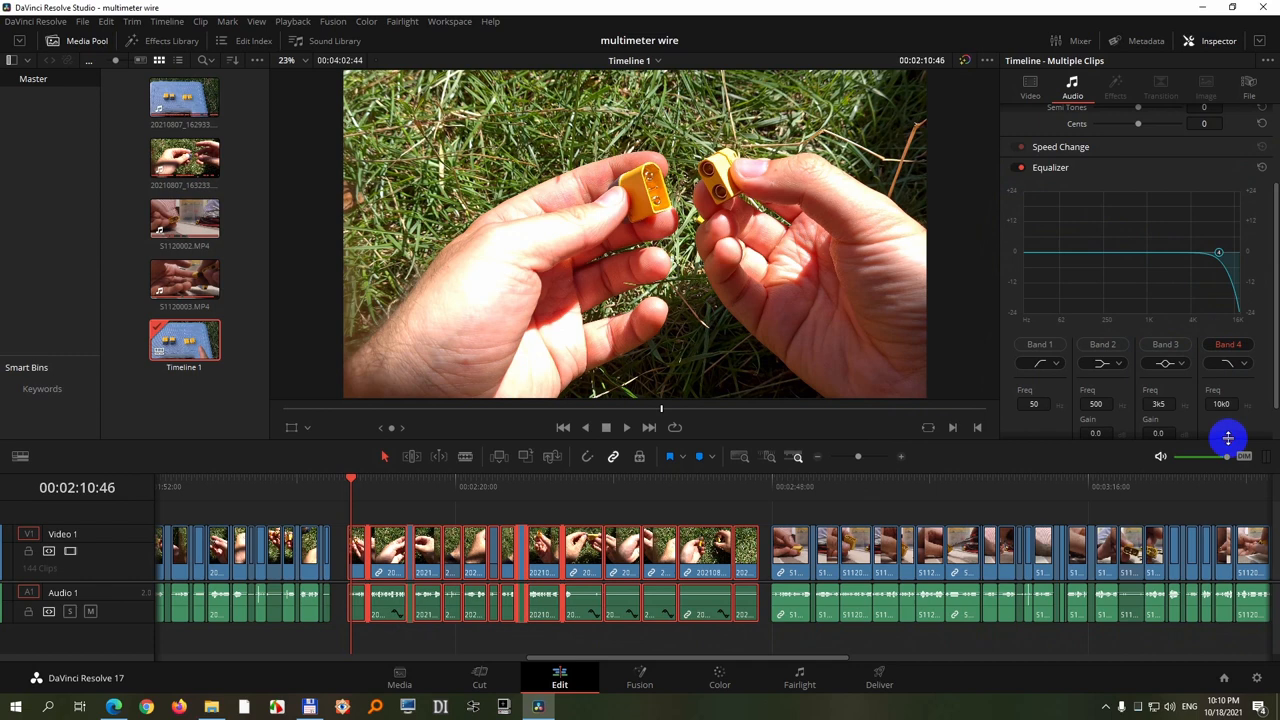
Reshape the high shelf to a moderate treble lift starting around 2.4 kHz.
left_click_drag(1218, 252, 1168, 236)
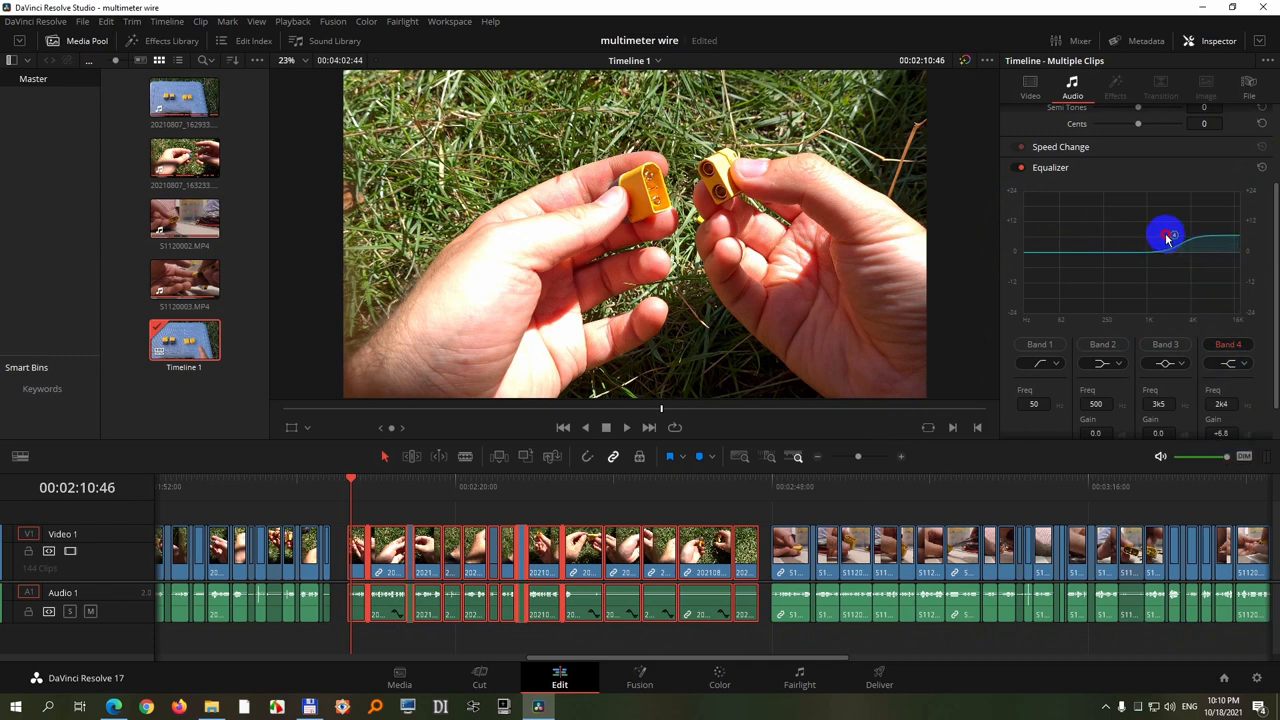